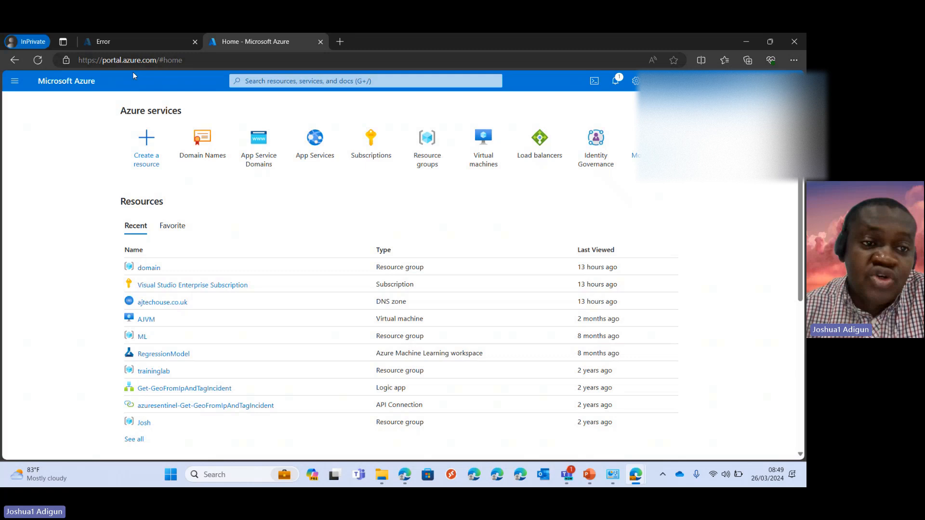
mouse_move(142, 73)
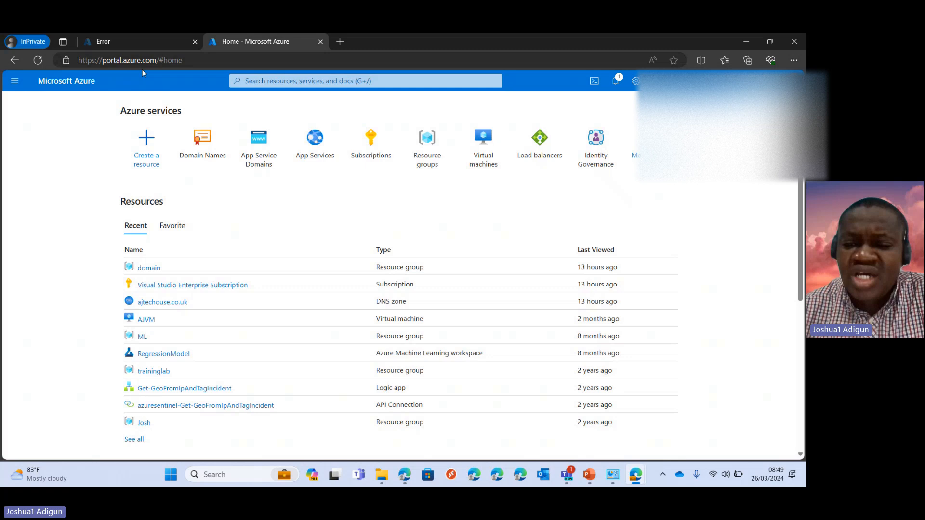
mouse_move(530, 343)
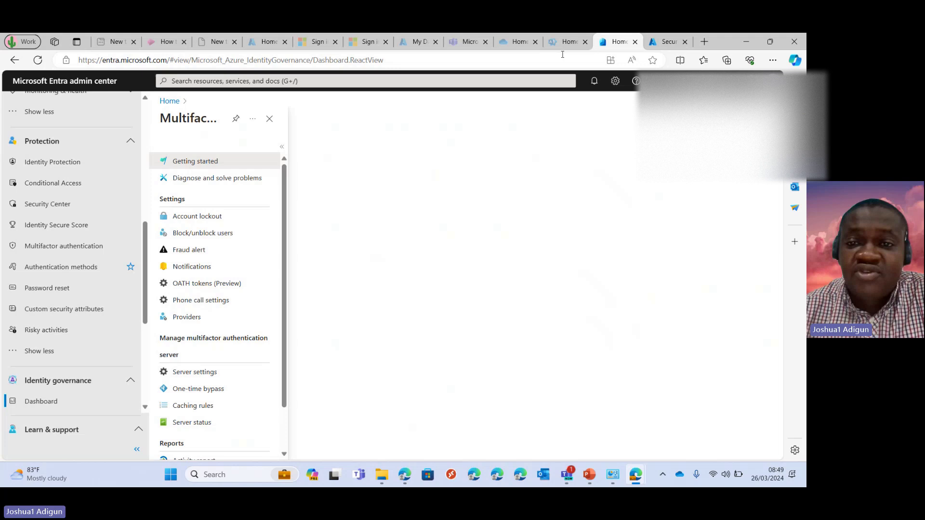
Bring up the Microsoft 365 admin center home page from its browser tab.
click(566, 41)
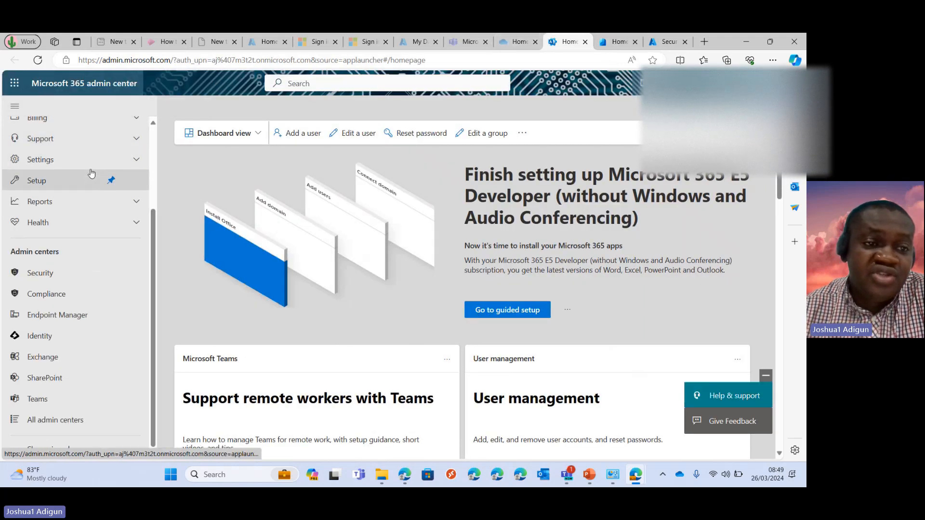
mouse_move(34, 319)
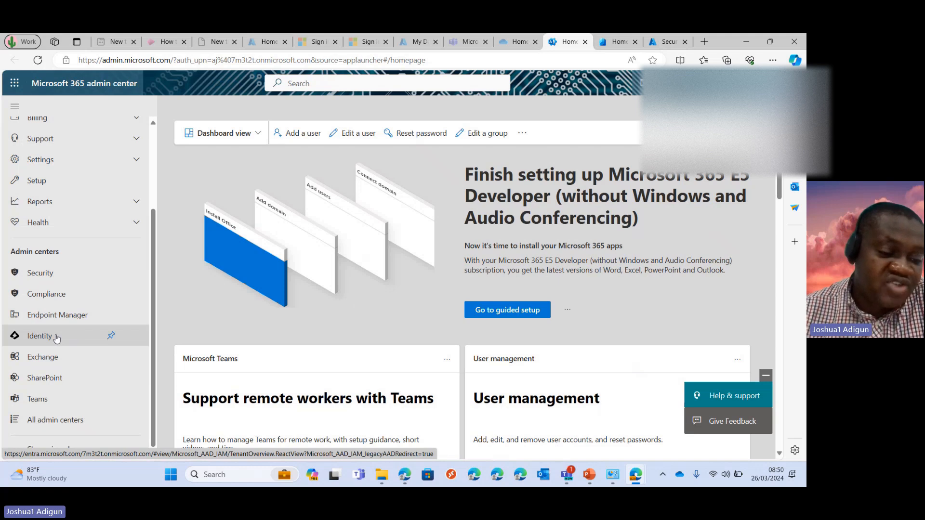
mouse_move(81, 328)
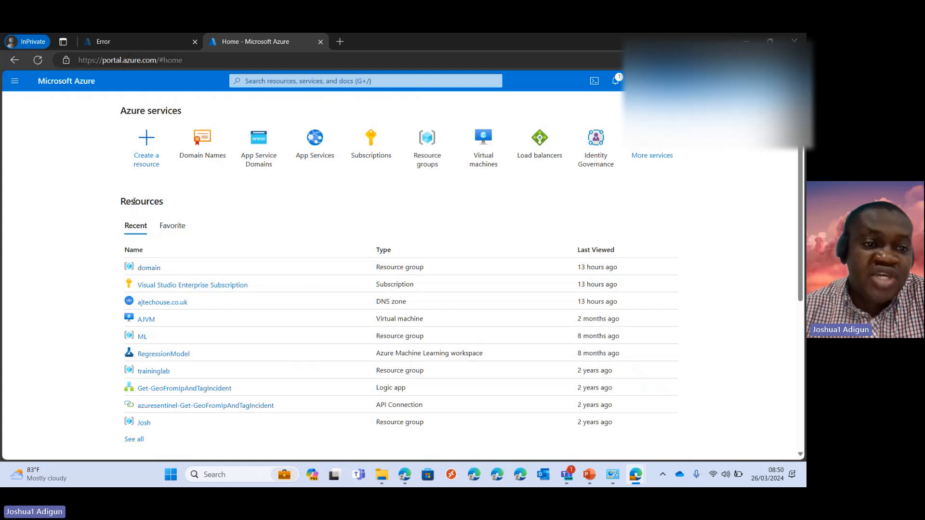
mouse_move(224, 215)
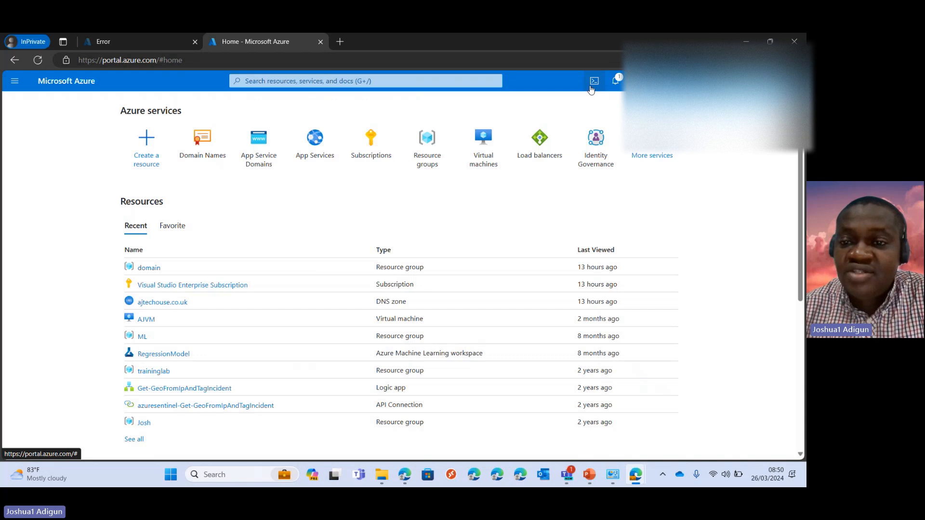
mouse_move(594, 80)
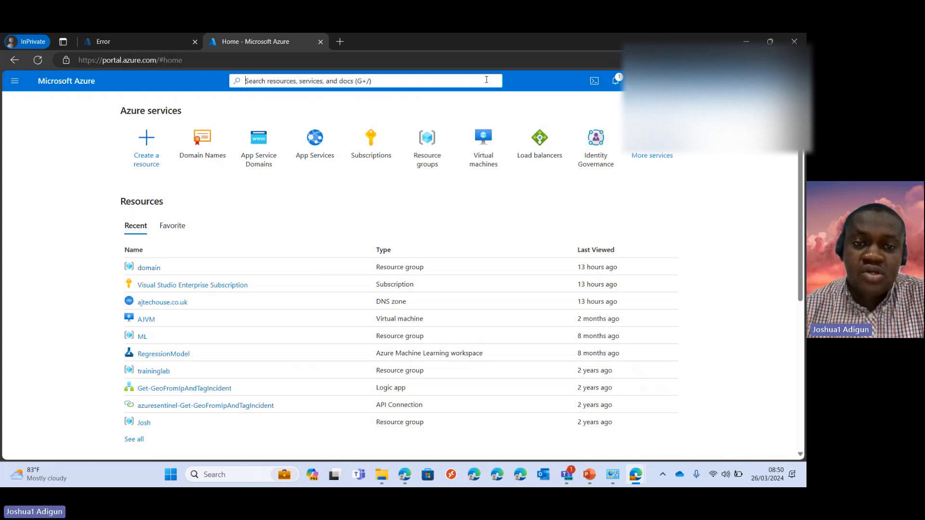
Search the portal for 'cloud shell' and pick the Cloud Shell entry from the results.
text(cloud shell)
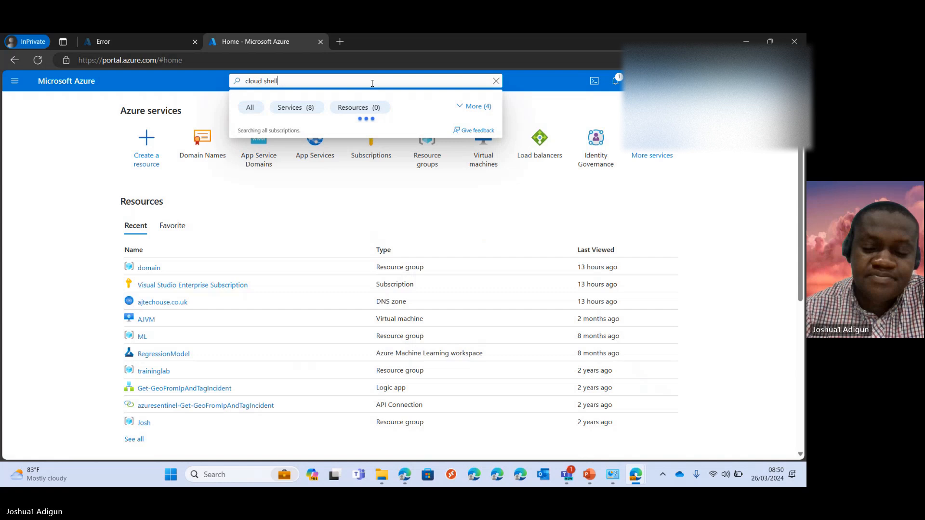
mouse_move(81, 36)
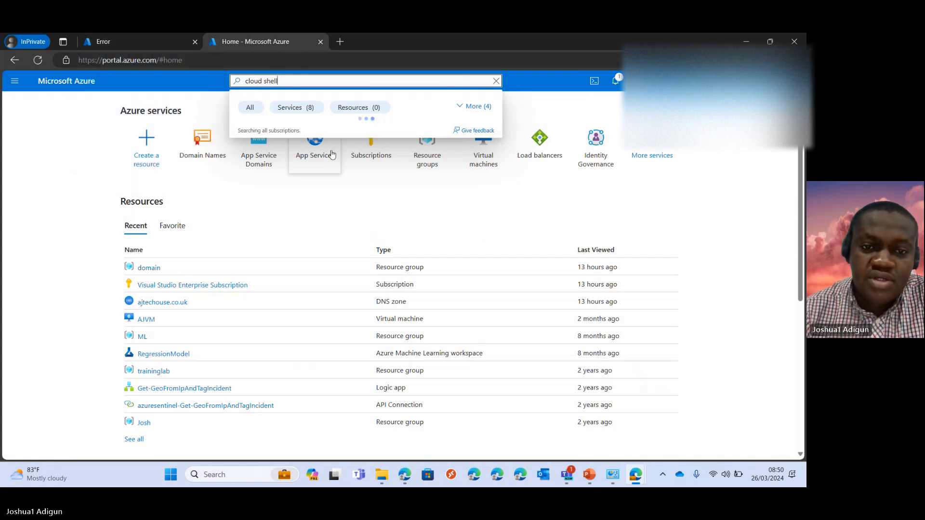
mouse_move(391, 179)
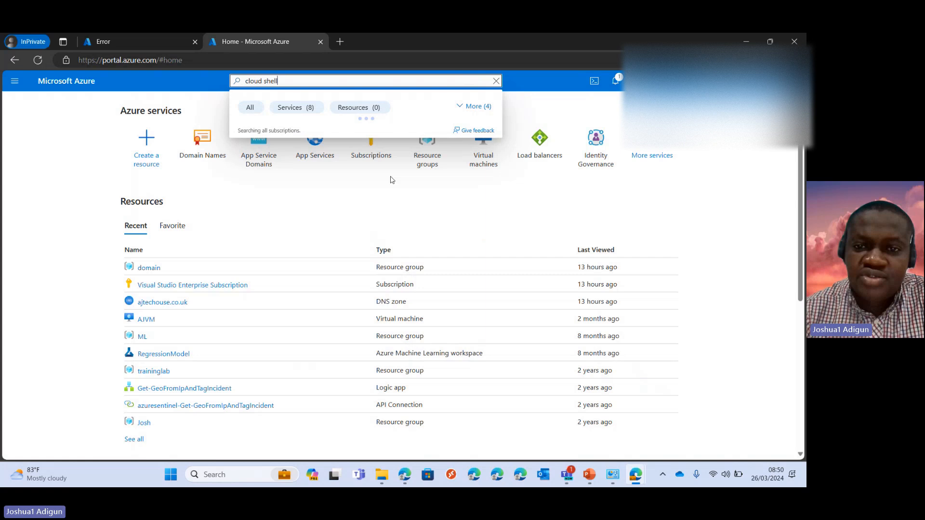
mouse_move(351, 170)
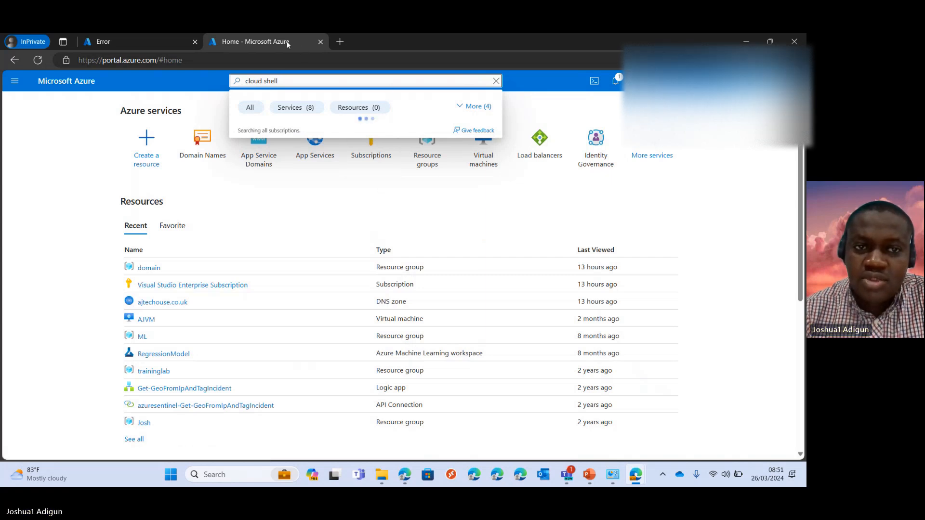
click(594, 81)
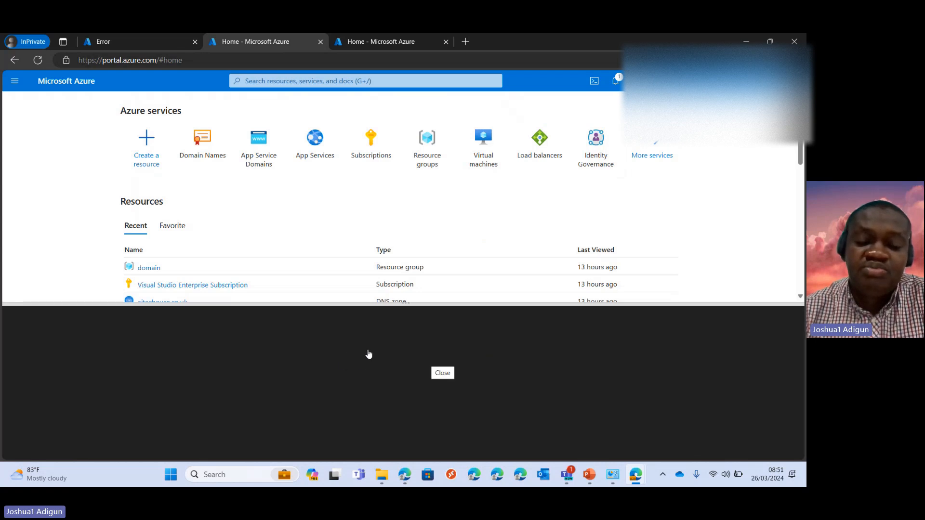
mouse_move(367, 366)
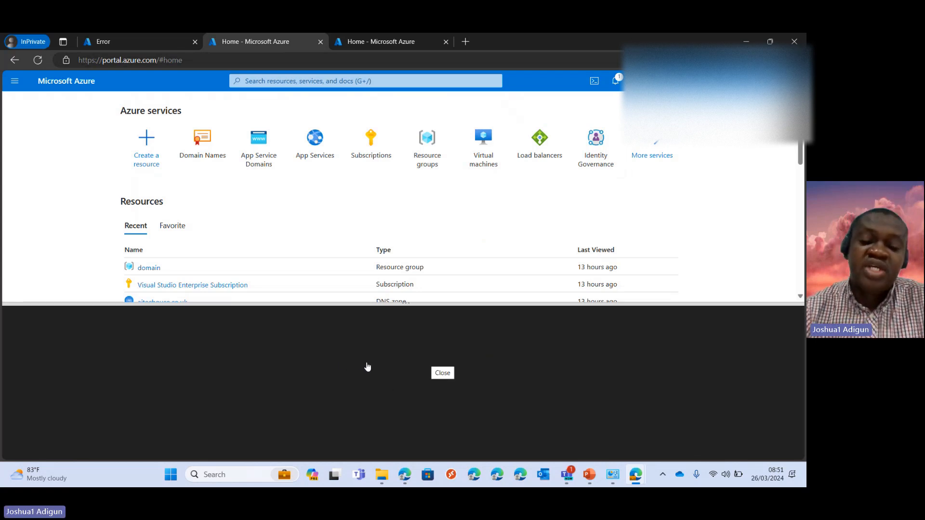
Leave the blank Cloud Shell pane and bring up the Windows Start menu.
click(442, 373)
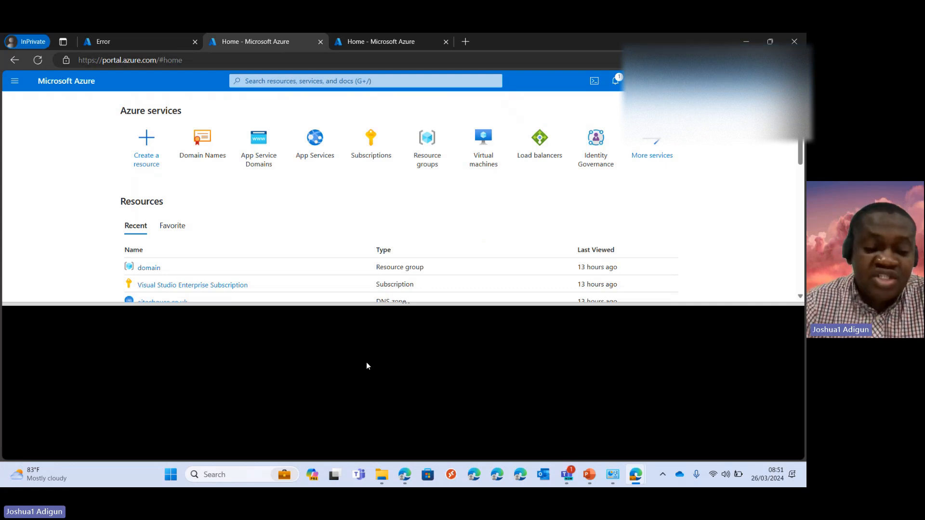
click(170, 474)
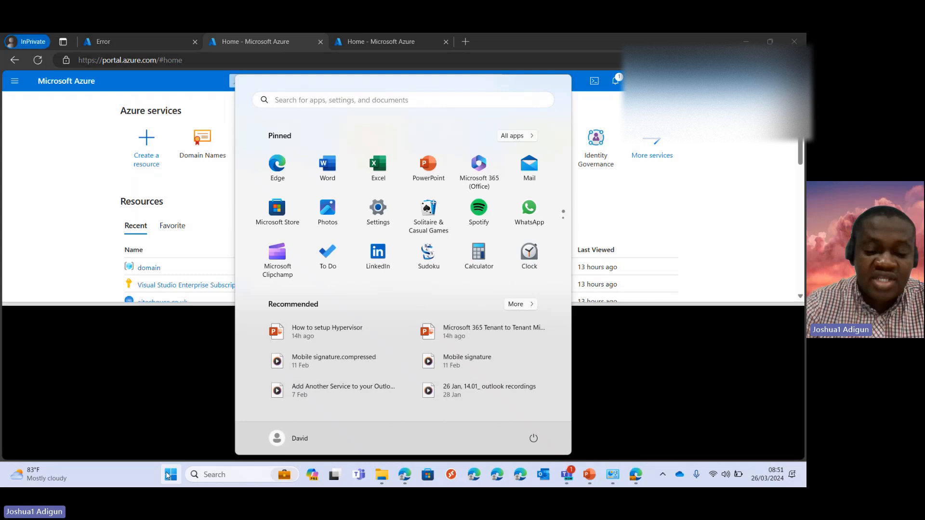
Search the Start menu for 'power' to list PowerPoint and the Windows PowerShell apps.
text(powerPoint)
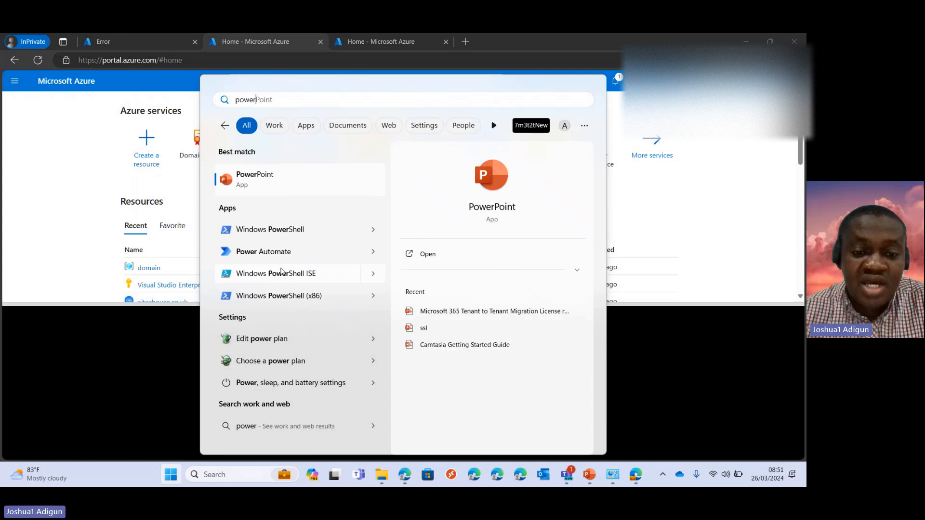
mouse_move(271, 237)
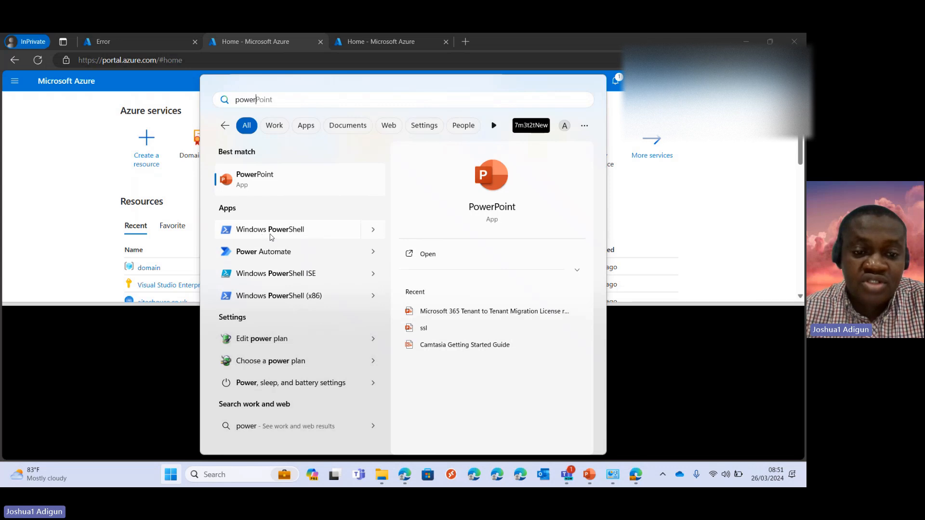
mouse_move(333, 252)
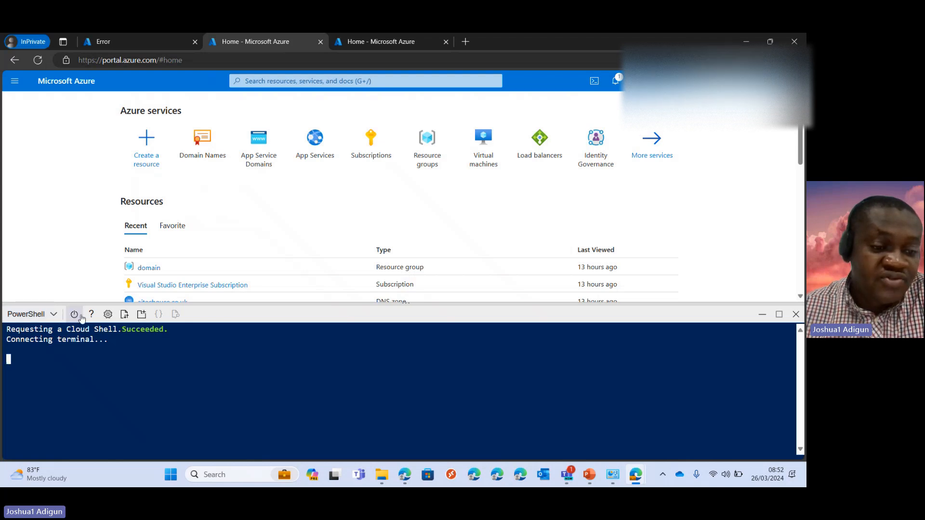
mouse_move(91, 314)
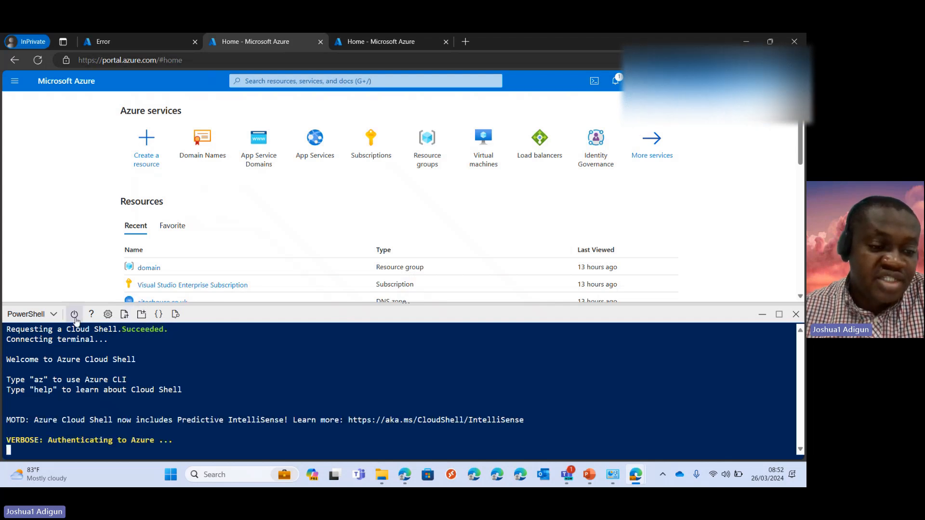
Choose PowerShell in Cloud Shell so the terminal connects and authenticates to Azure.
click(53, 314)
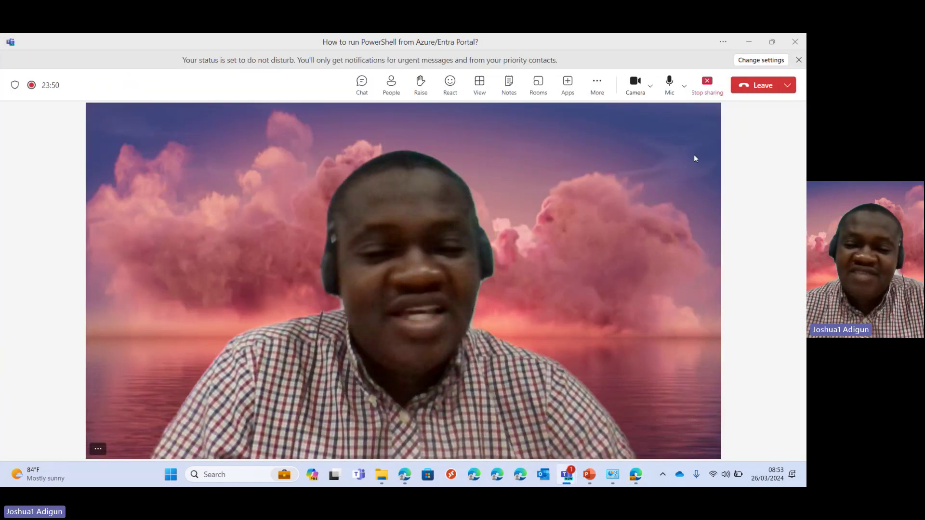
Show the Teams meeting's More actions menu with meeting info, video effects and audio settings.
click(597, 81)
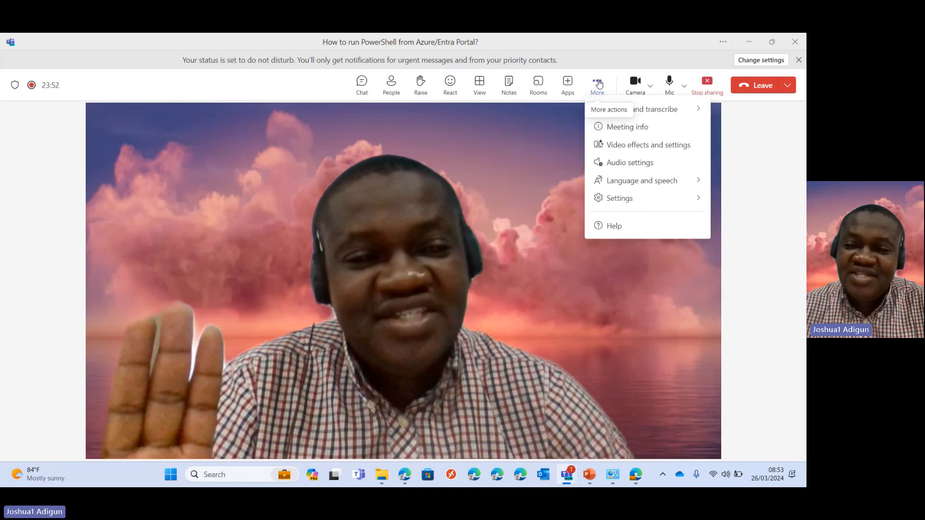